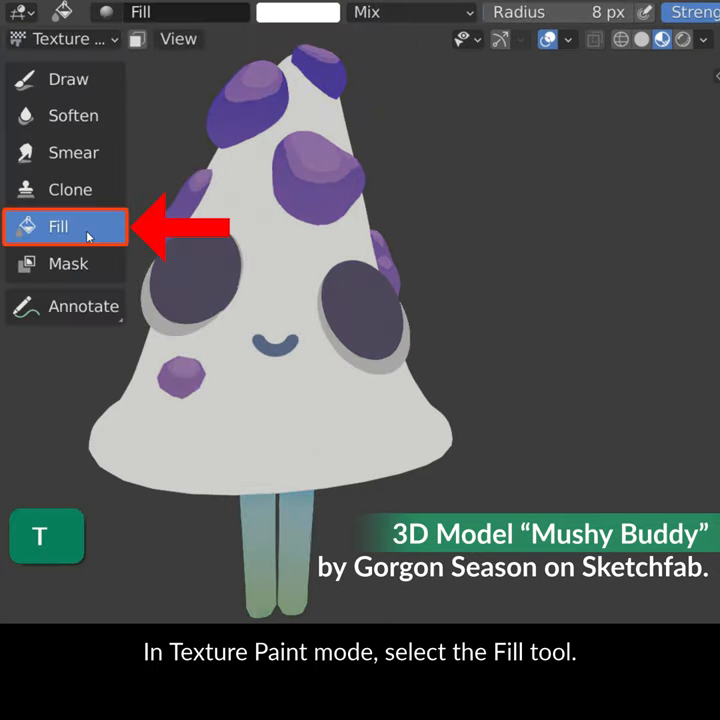
Show the Fill brush's Tool settings in the sidebar beside the mushroom model
key(n)
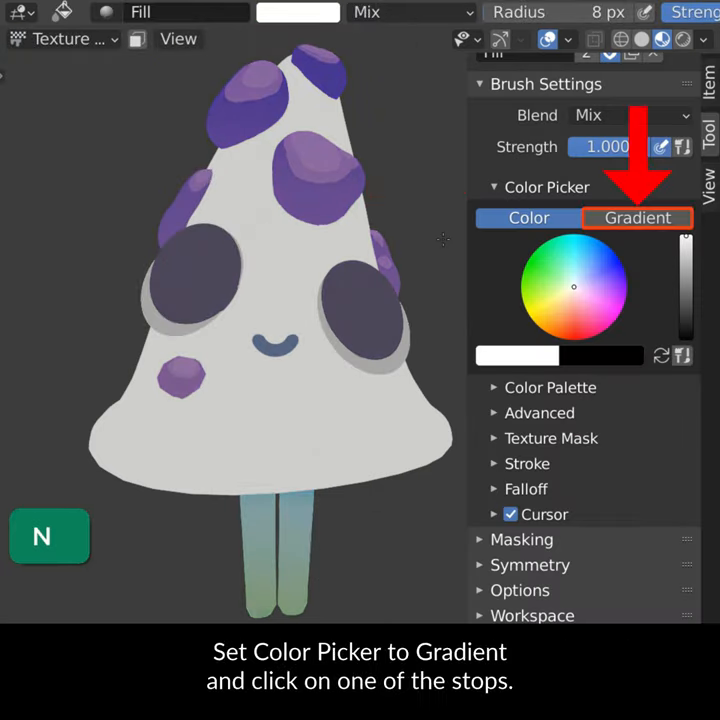
Make the fill colour a gradient running from blue to yellow
click(636, 216)
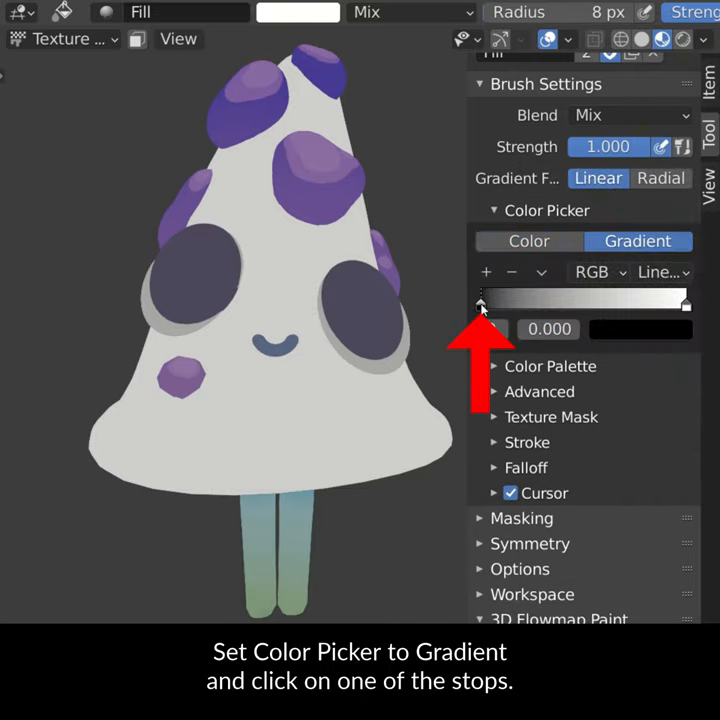
click(480, 300)
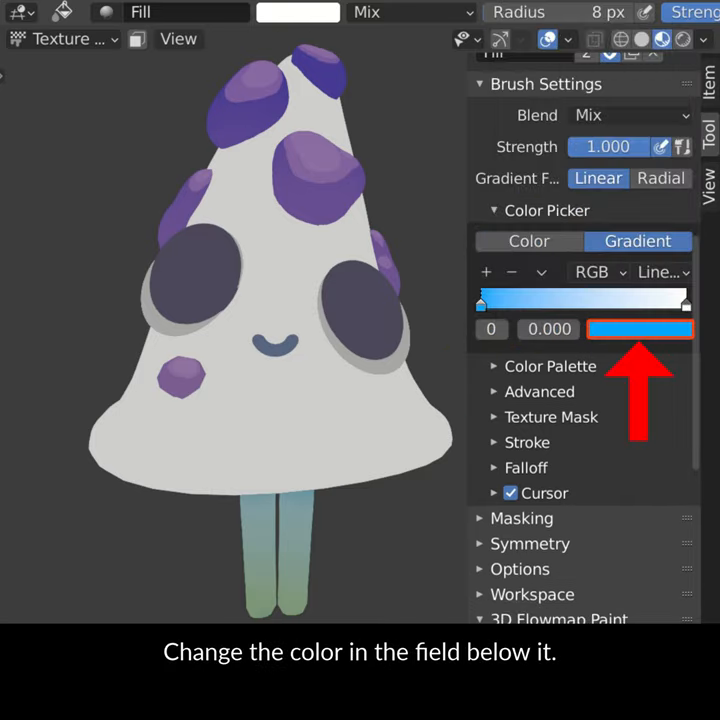
click(686, 304)
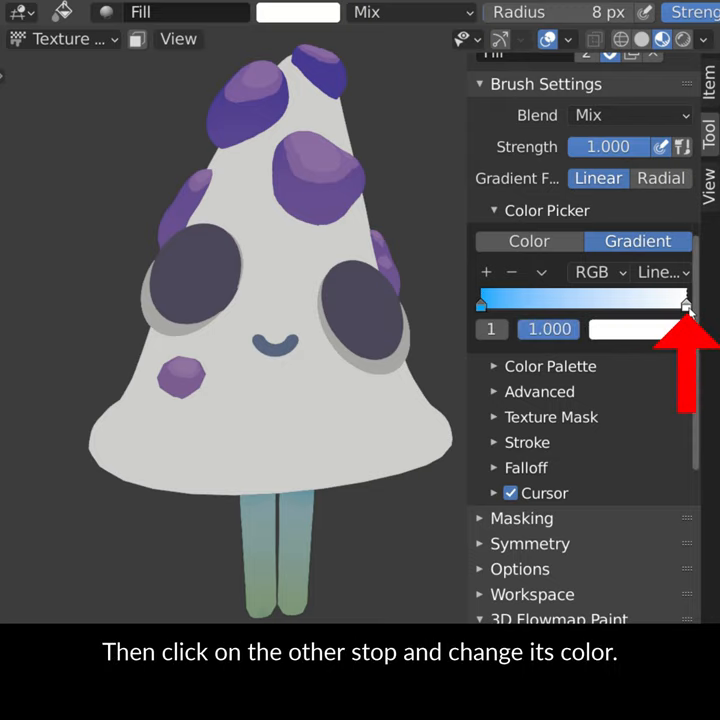
click(688, 304)
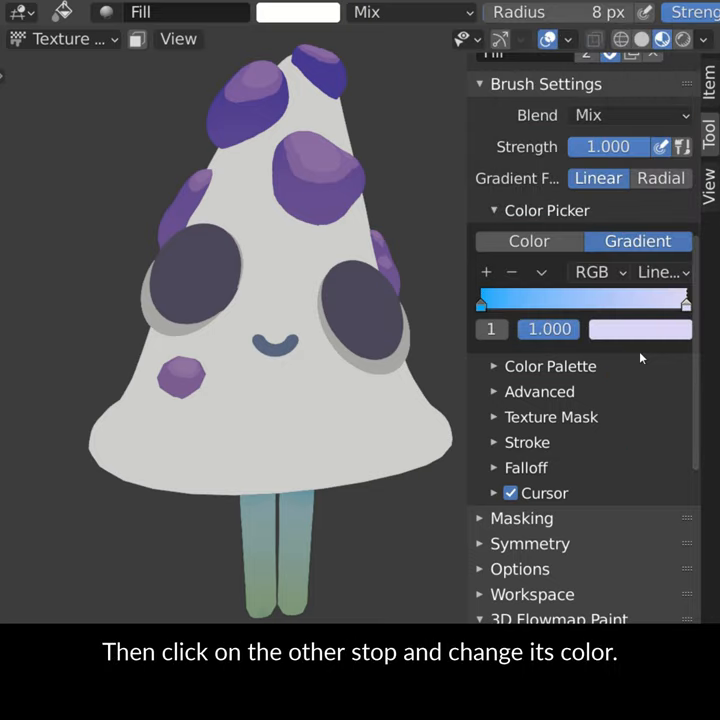
Add an extra colour stop in the middle of the gradient
click(486, 272)
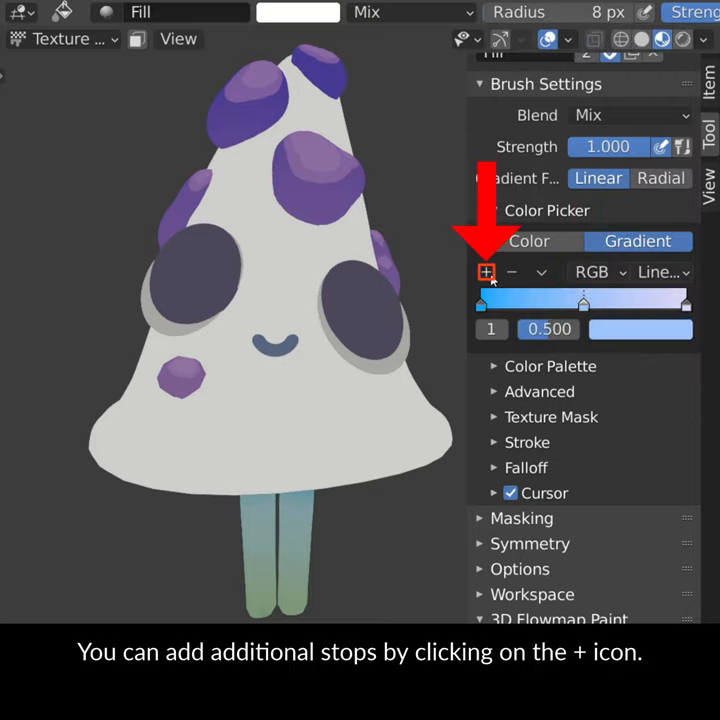
click(488, 272)
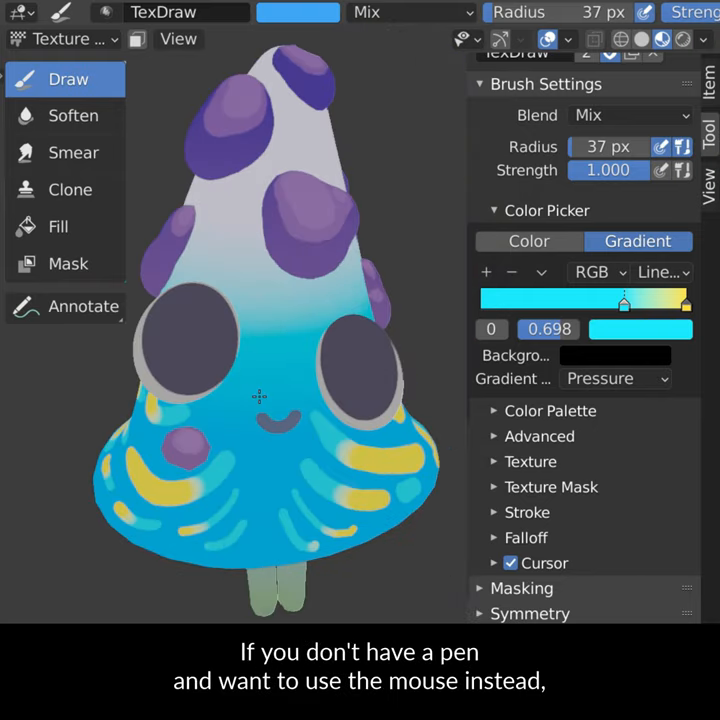
Set the draw brush's Gradient Stroke Mode to Clamp
click(616, 378)
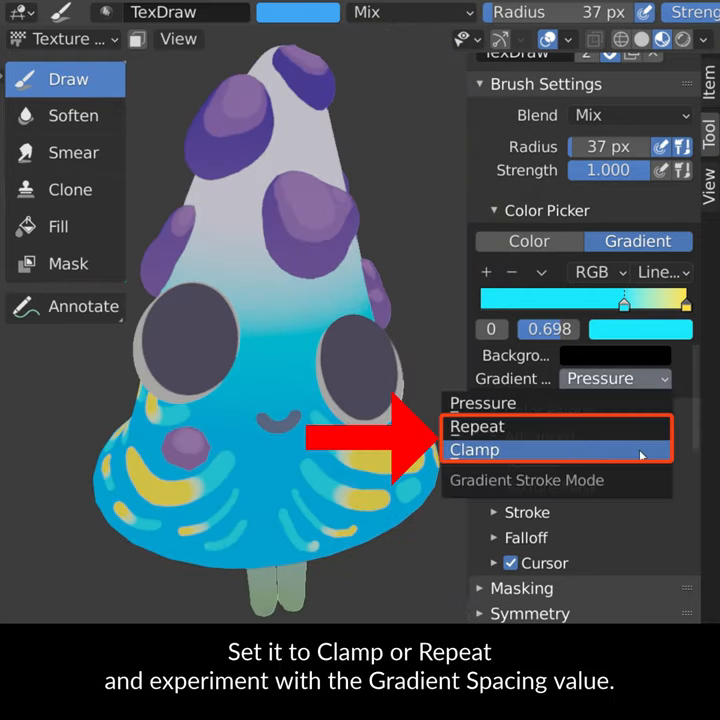
click(474, 448)
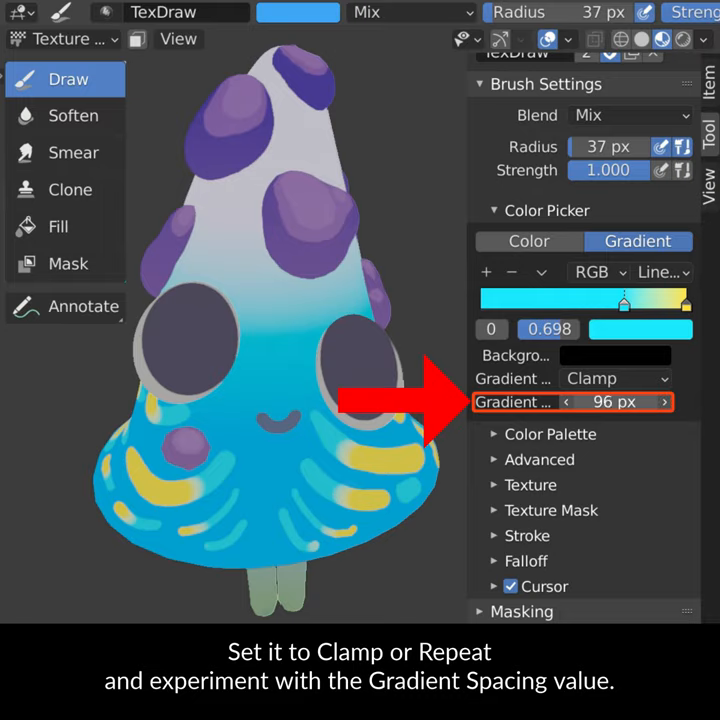